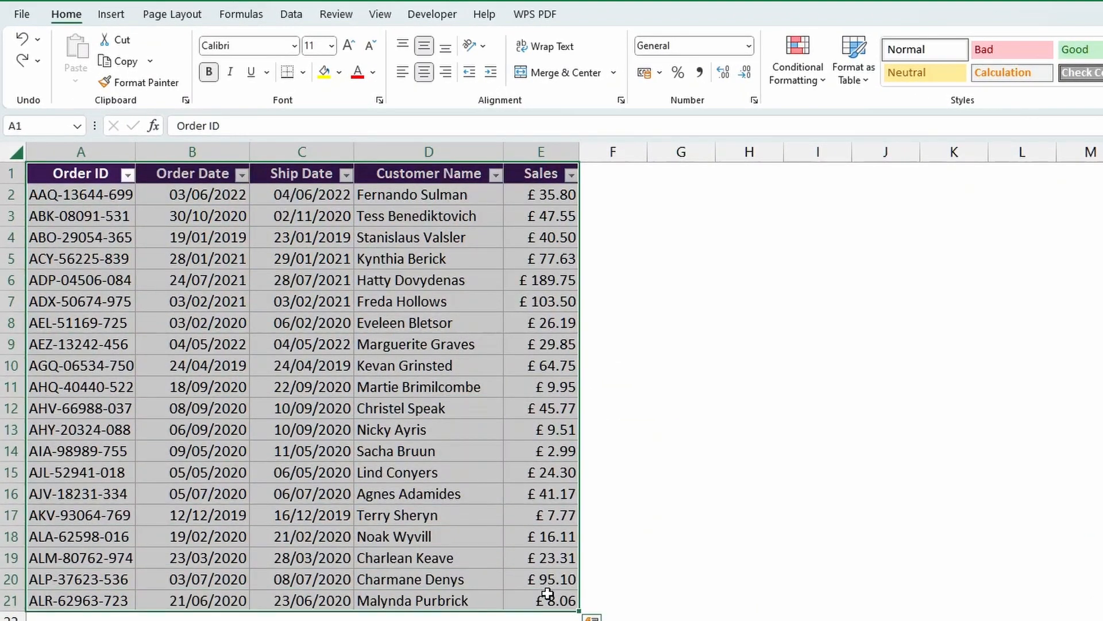
{"action": "mouse_move", "coordinate": [256, 244]}
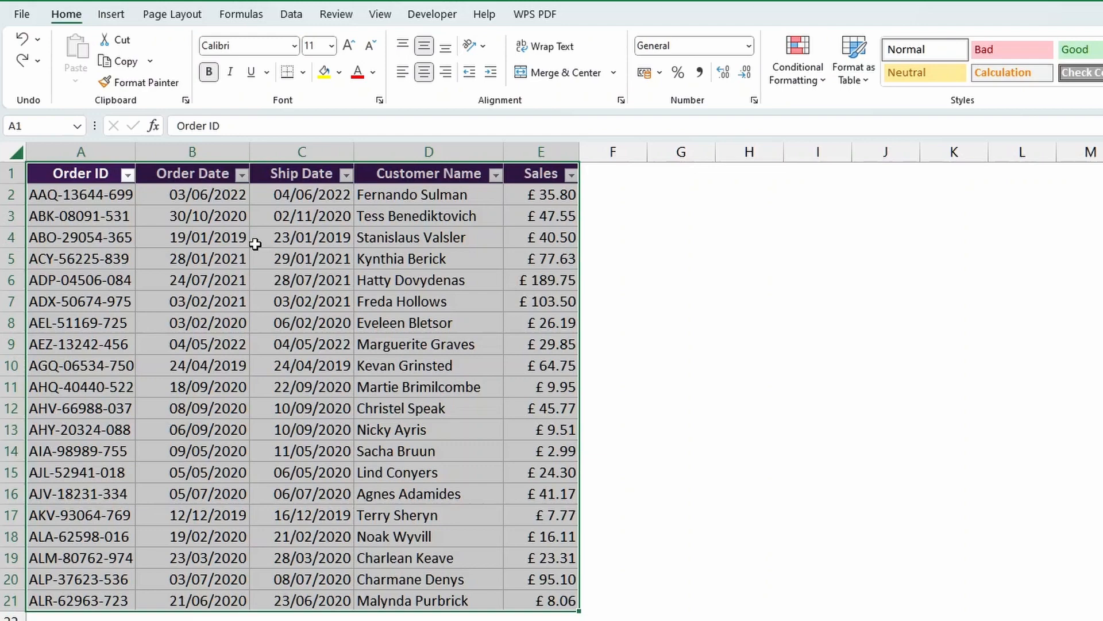
Step: Highlight Order Dates in B2:B21 greater than 01/01/2021 with light red fill and dark red text
{"action": "left_click", "coordinate": [192, 153]}
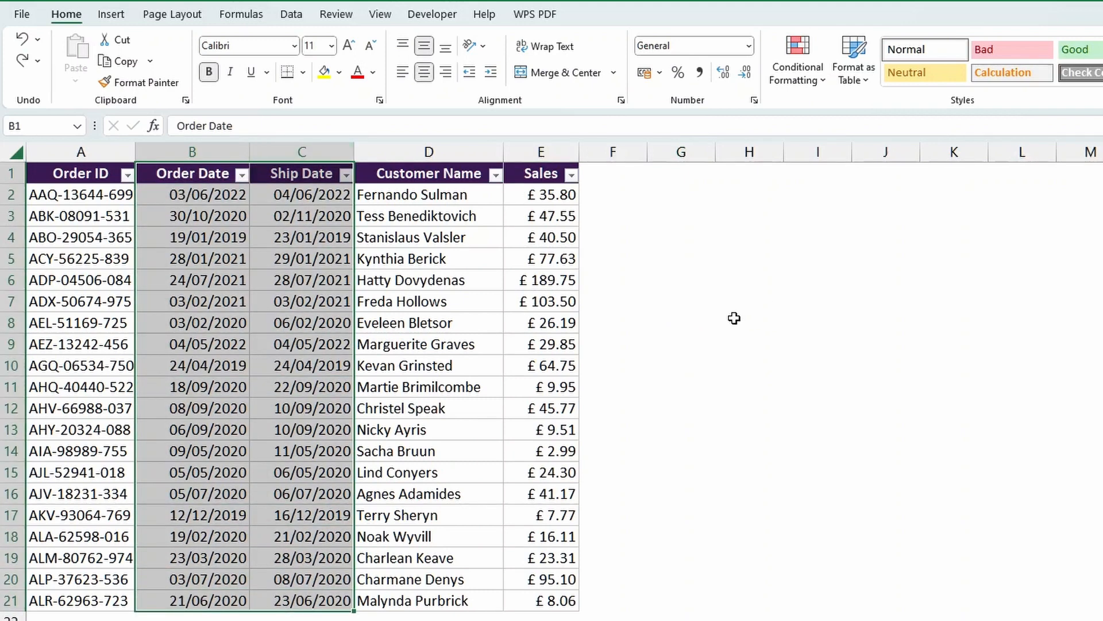
{"action": "left_click", "coordinate": [750, 384]}
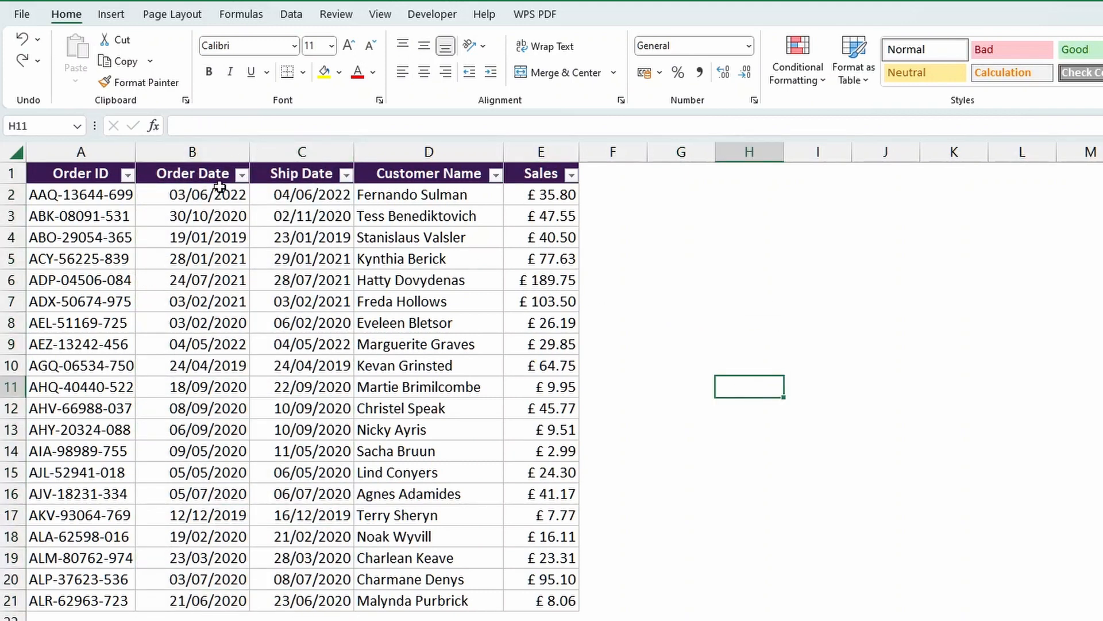
{"action": "left_click", "coordinate": [192, 152]}
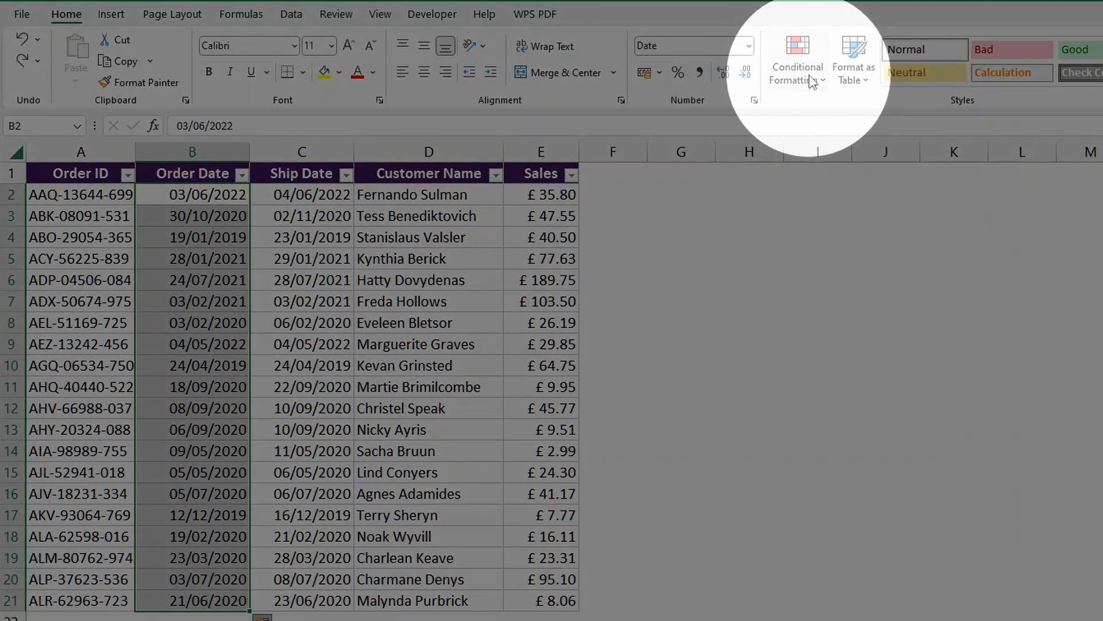
{"action": "left_click", "coordinate": [798, 57]}
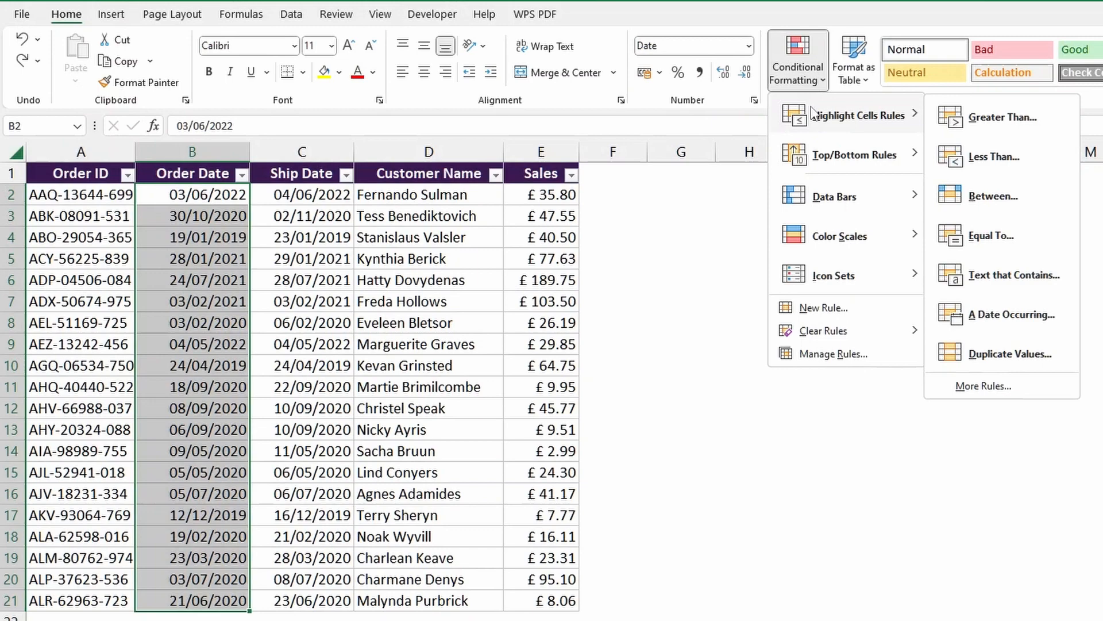
{"action": "left_click", "coordinate": [1003, 117]}
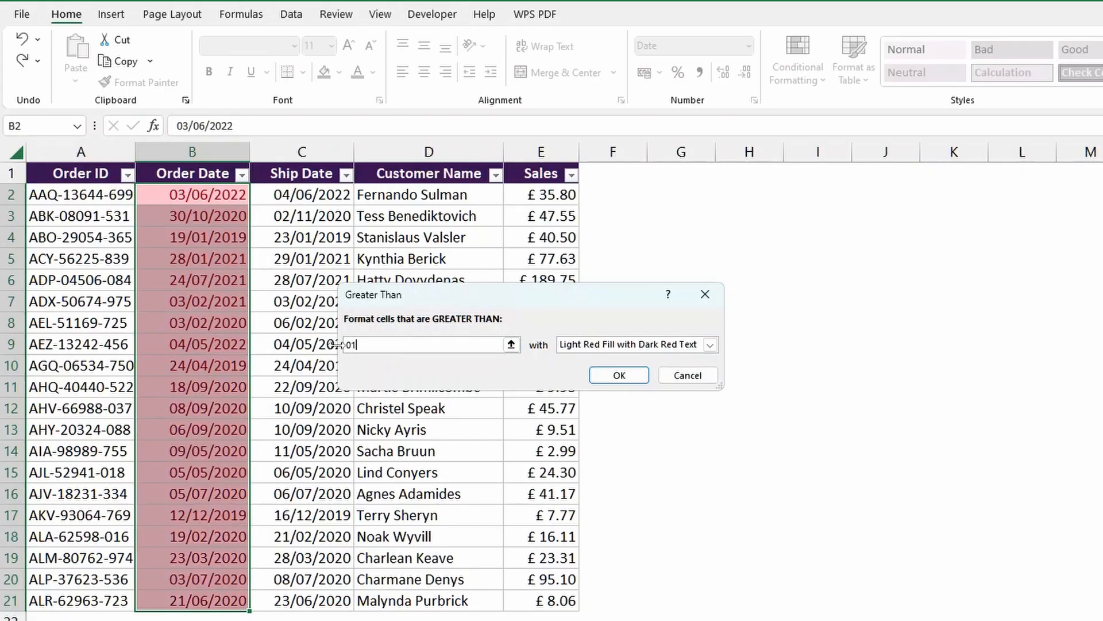
{"action": "type", "text": "01/01/2021"}
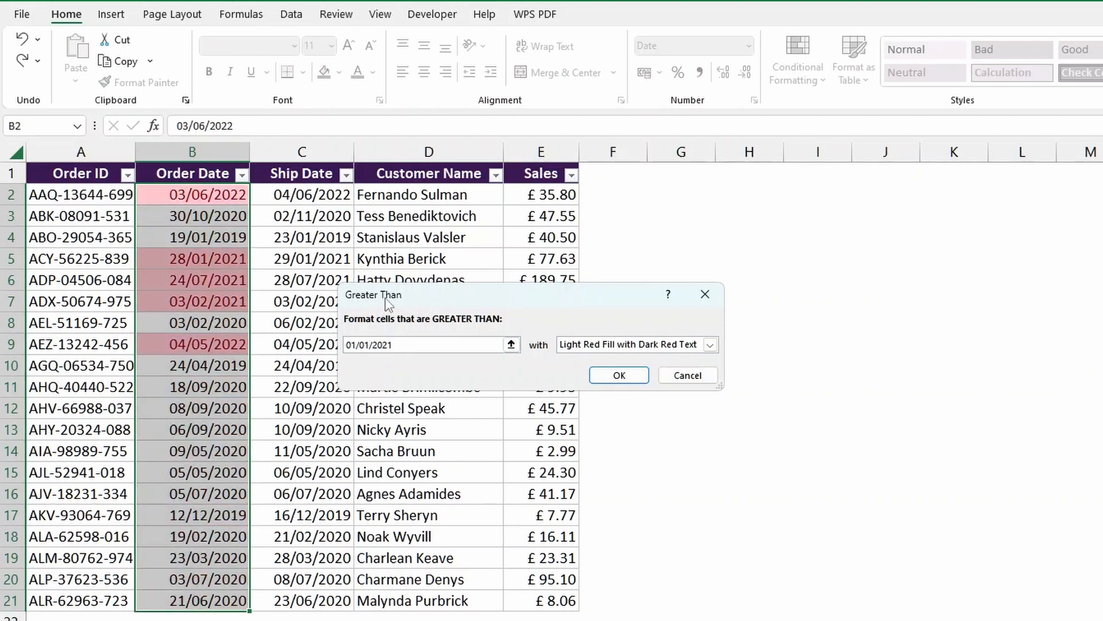
{"action": "left_click", "coordinate": [370, 345]}
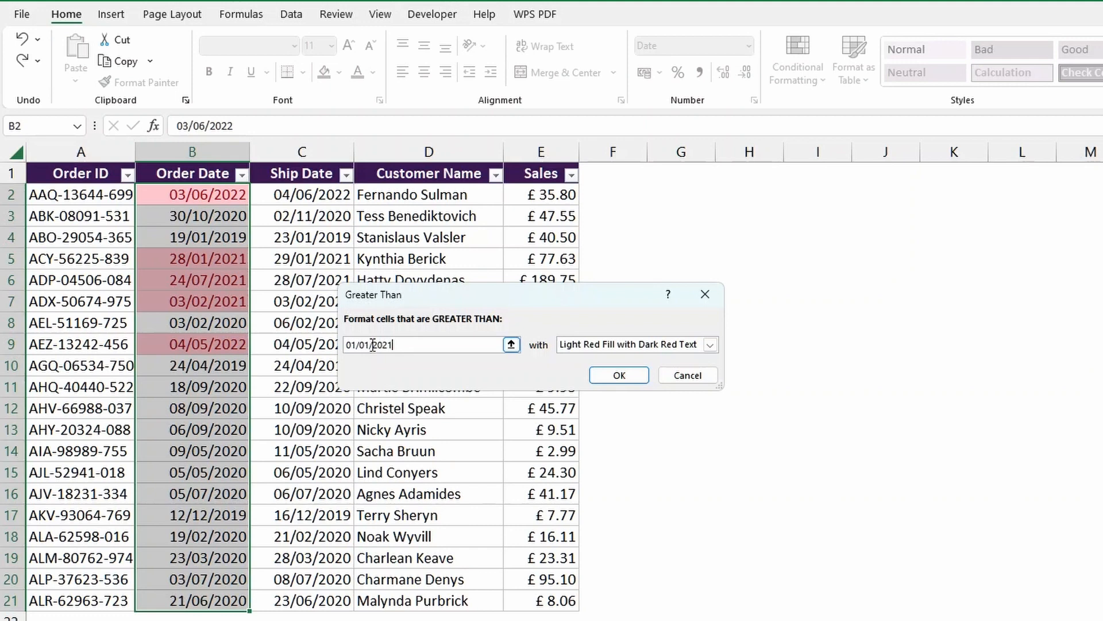
{"action": "left_click", "coordinate": [618, 374]}
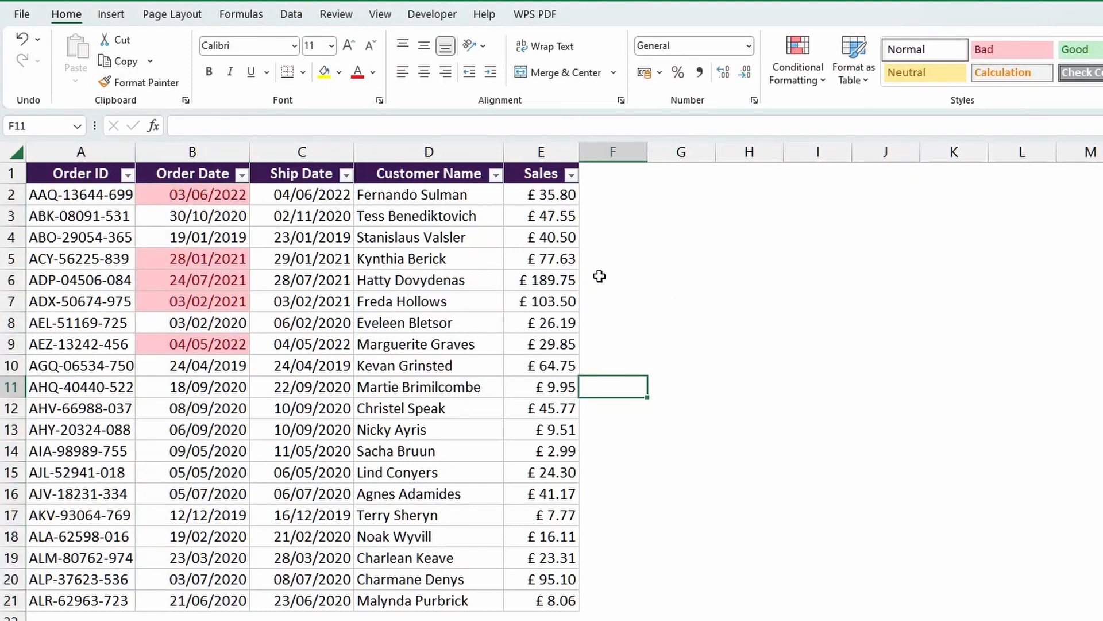
Step: Undo the red highlight and draft a Less Than rule for dates before 25/03/2022
{"action": "key", "text": "Ctrl+Z"}
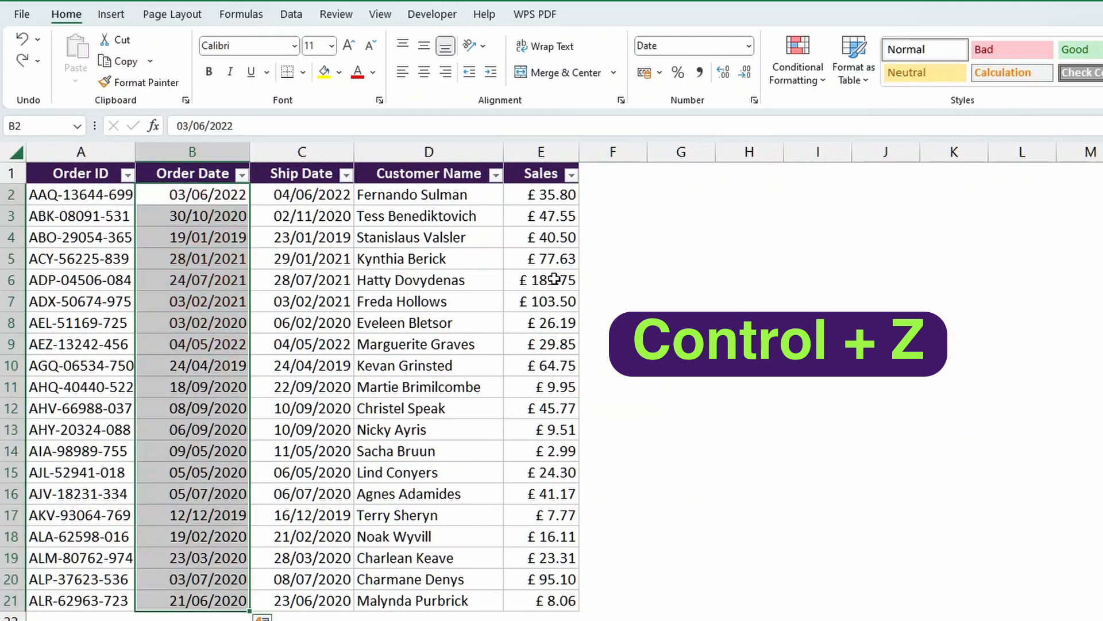
{"action": "key", "text": "Ctrl+z"}
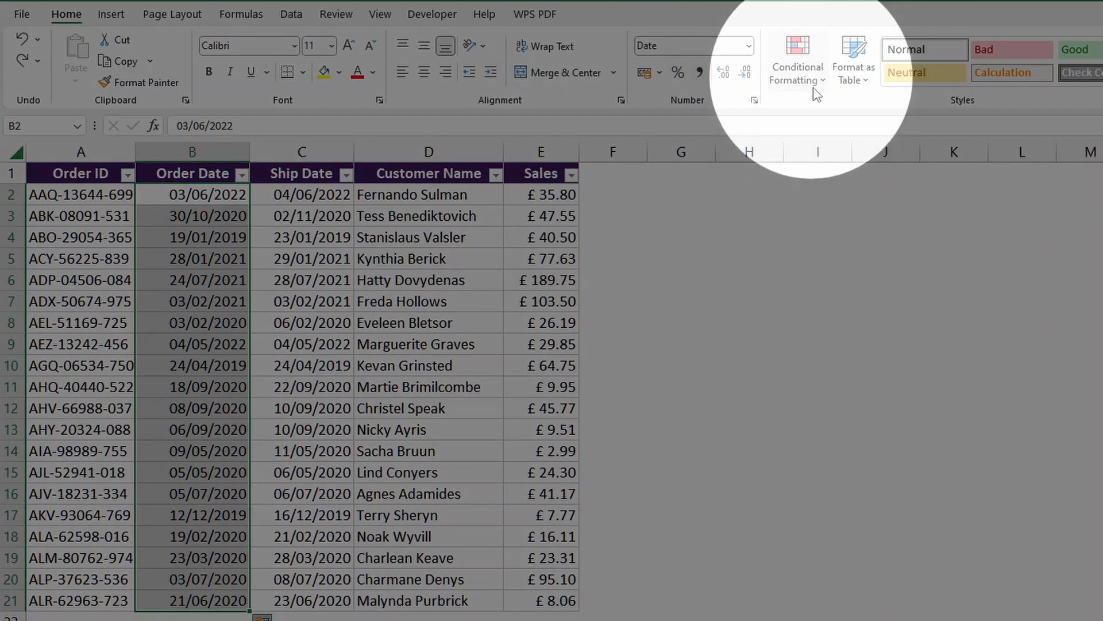
{"action": "left_click", "coordinate": [798, 63]}
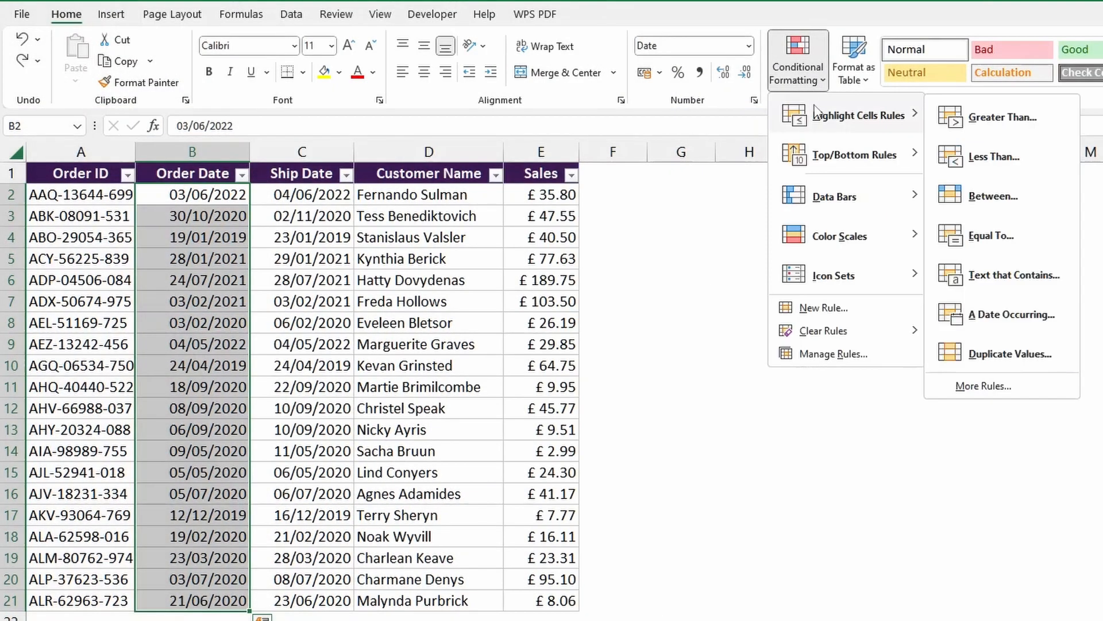
{"action": "mouse_move", "coordinate": [992, 157]}
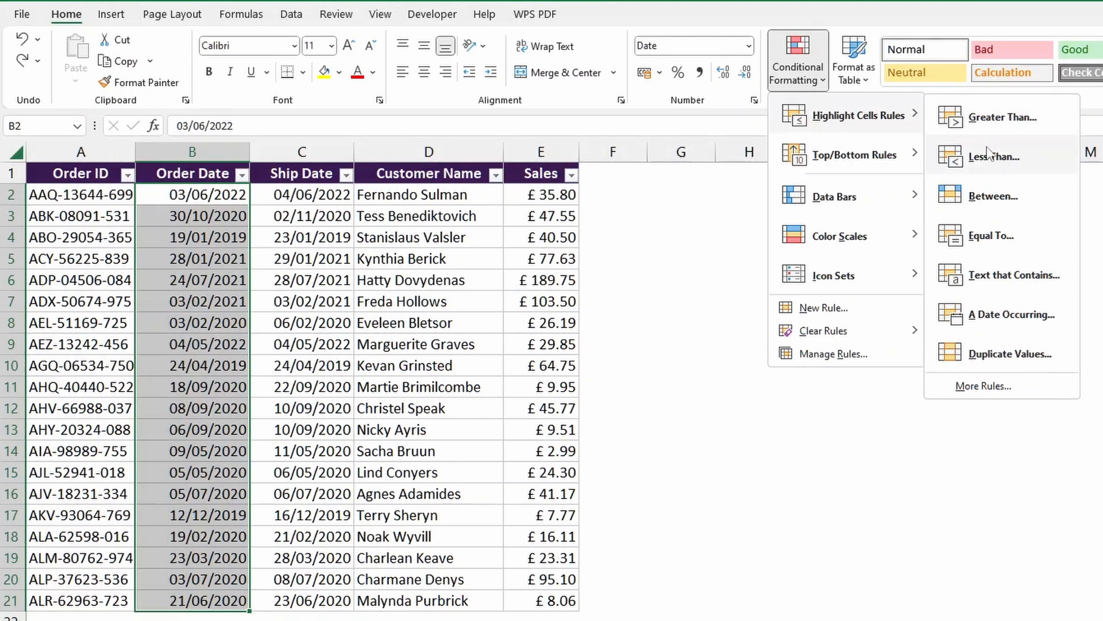
{"action": "left_click", "coordinate": [994, 156]}
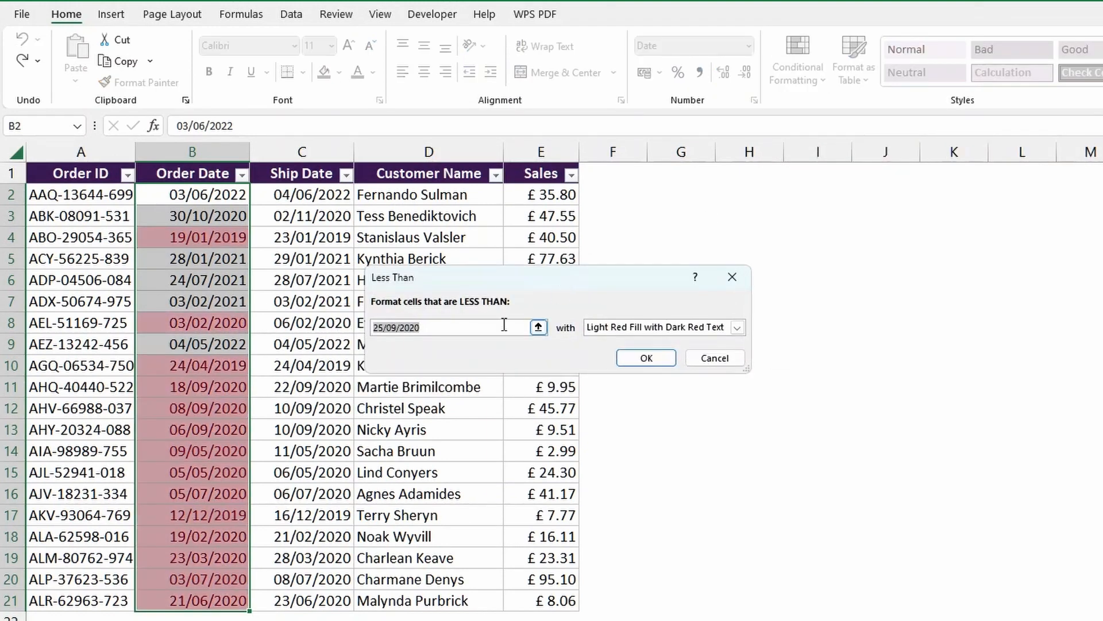
{"action": "left_click", "coordinate": [451, 326]}
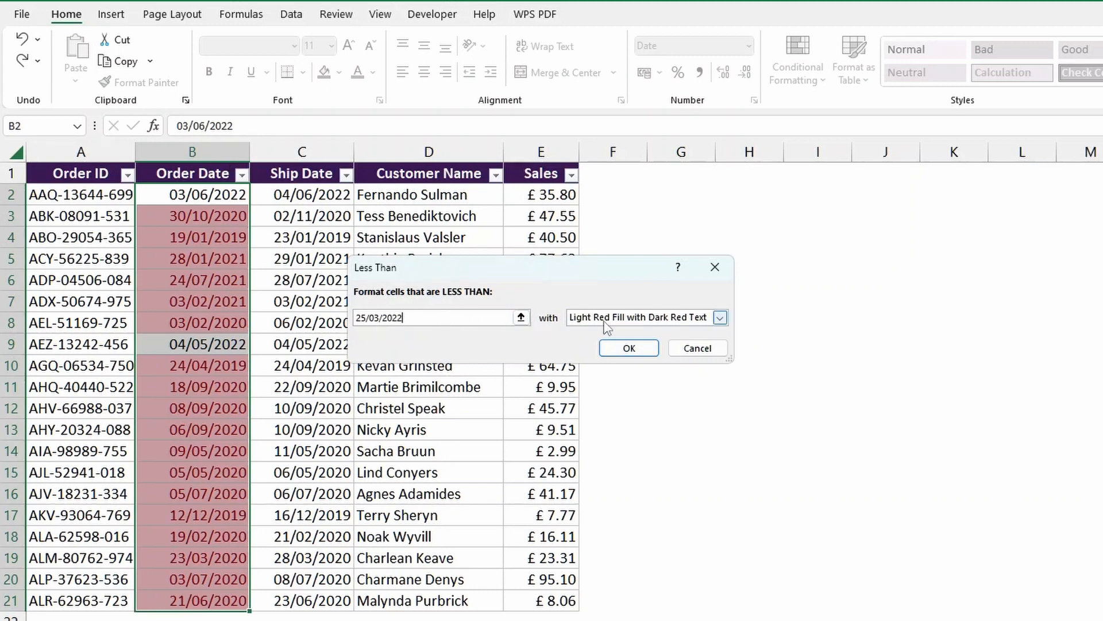
Step: Give the Less Than 25/03/2022 rule a custom bold white-on-black format and apply it
{"action": "left_click", "coordinate": [719, 317]}
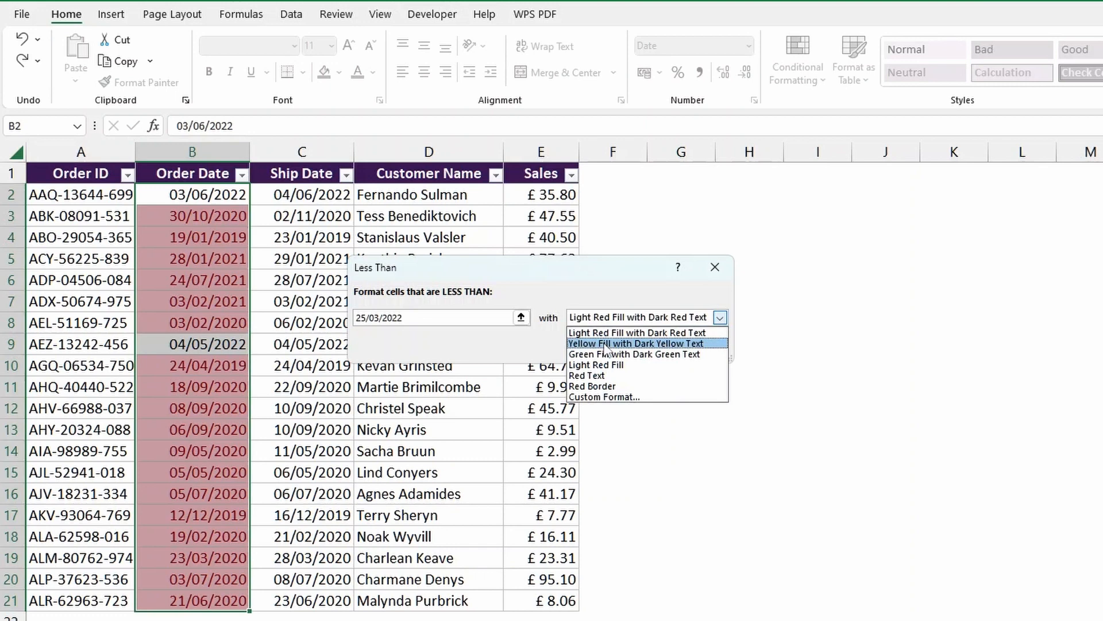
{"action": "left_click", "coordinate": [636, 342]}
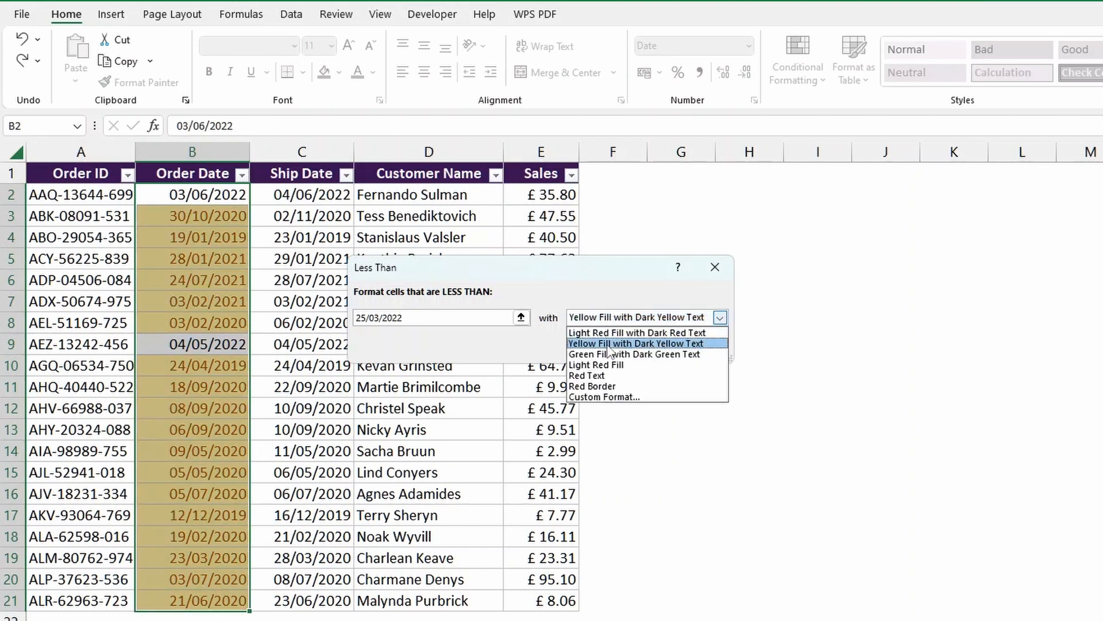
{"action": "left_click", "coordinate": [634, 354]}
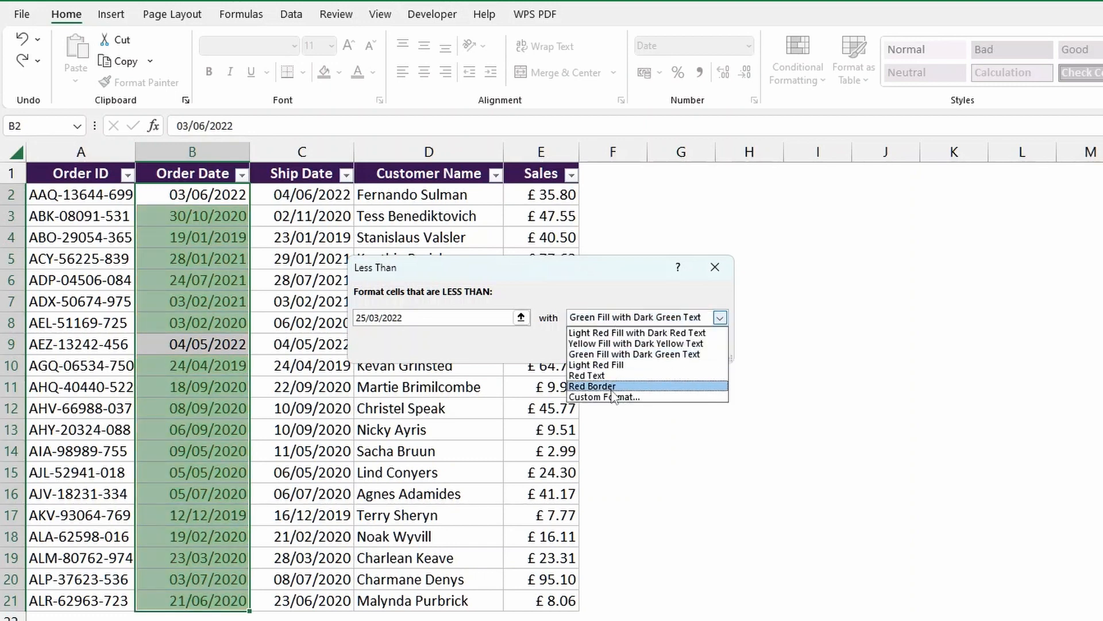
{"action": "left_click", "coordinate": [605, 396]}
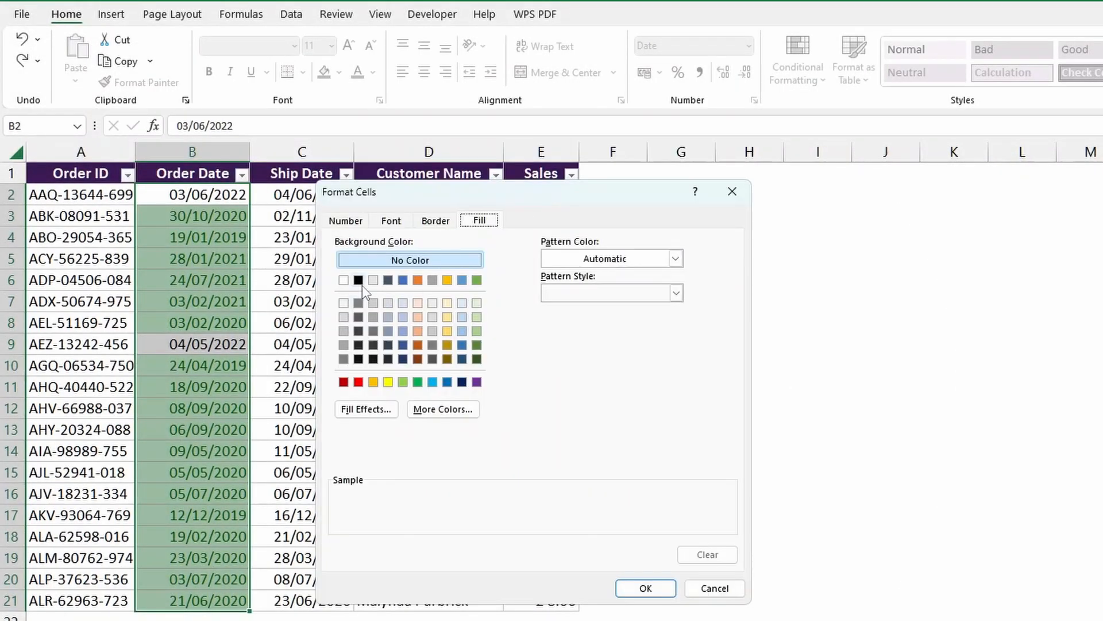
{"action": "left_click", "coordinate": [391, 220]}
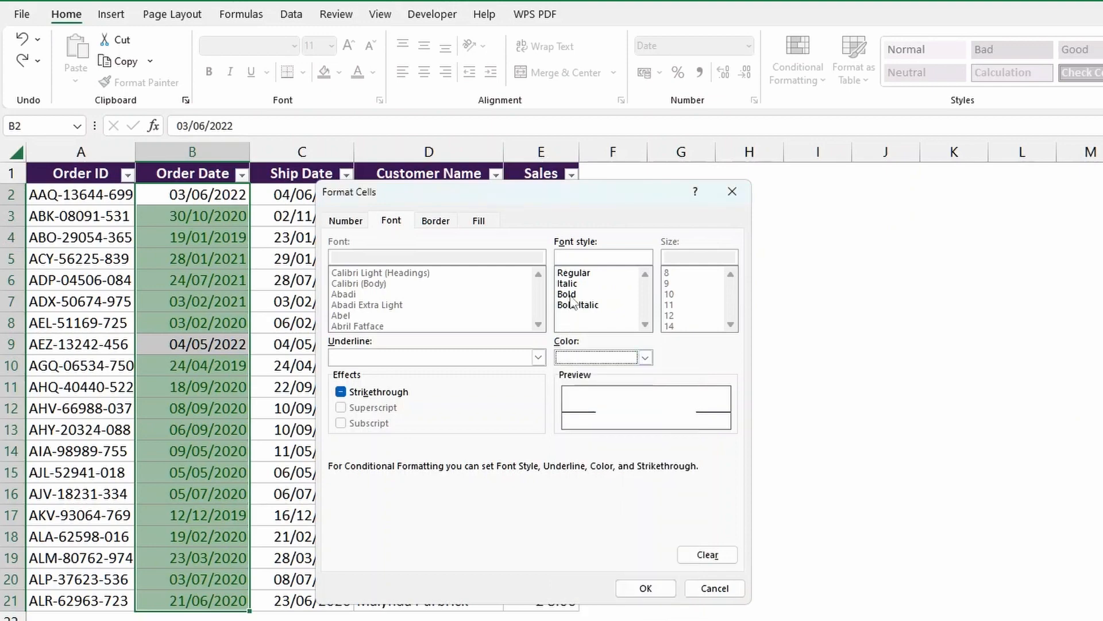
{"action": "left_click", "coordinate": [646, 589]}
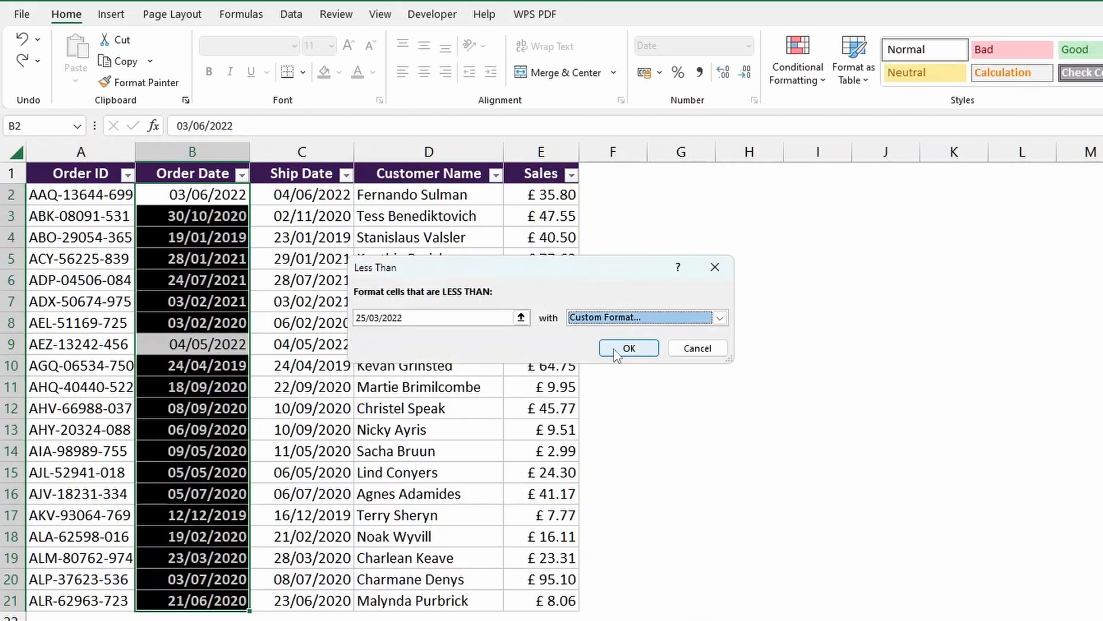
{"action": "left_click", "coordinate": [627, 347]}
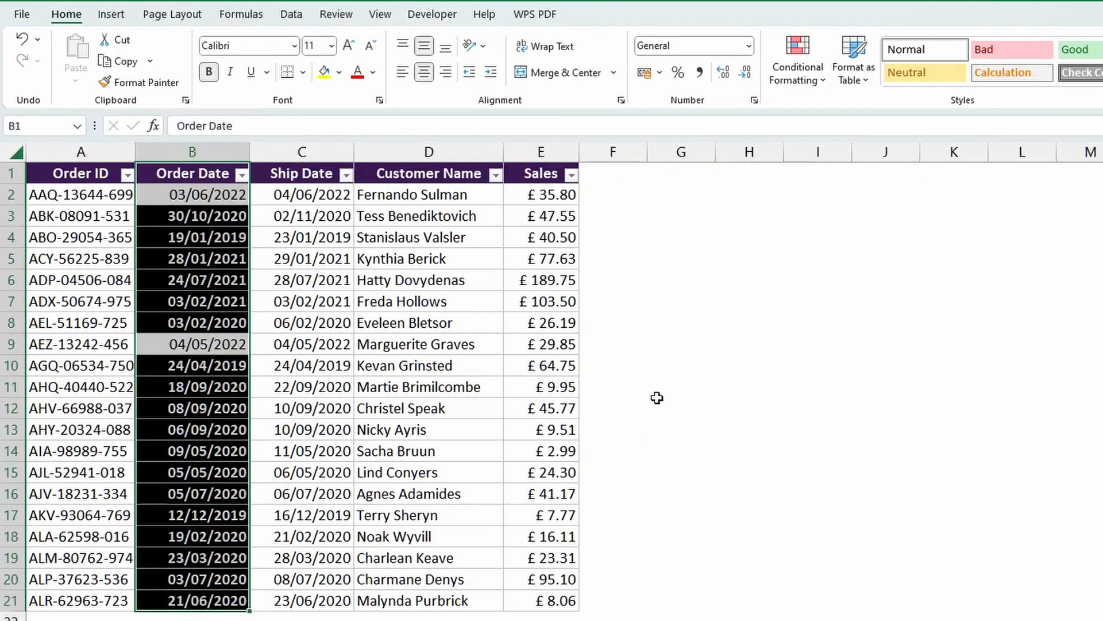
Step: Undo the black Less Than highlighting so the Order Dates are plain again
{"action": "key", "text": "ctrl+z"}
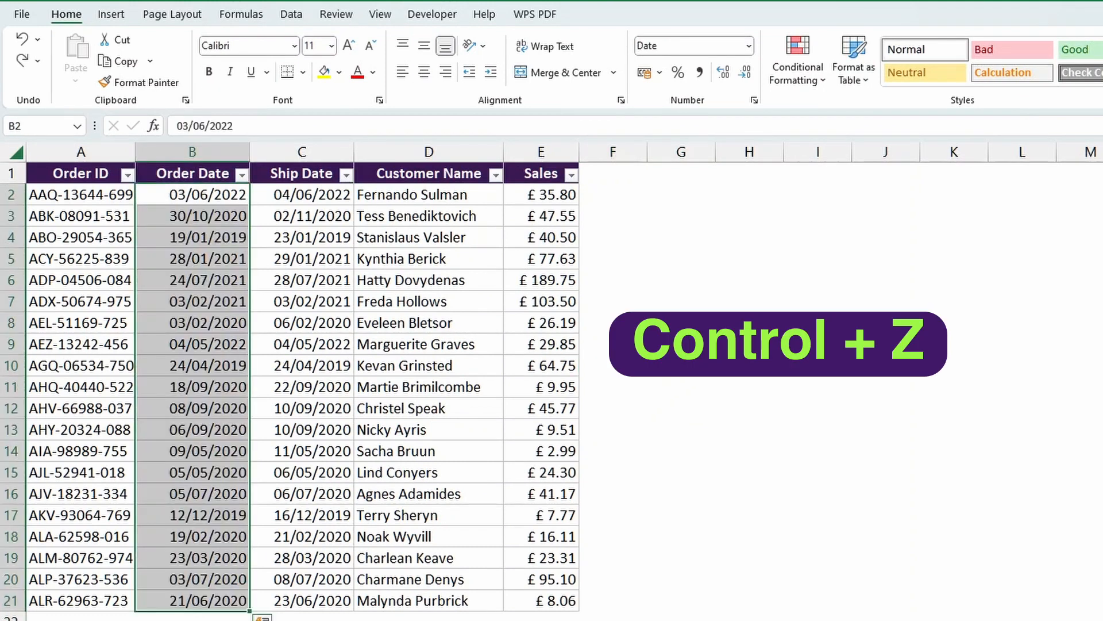
{"action": "key", "text": "ctrl+z"}
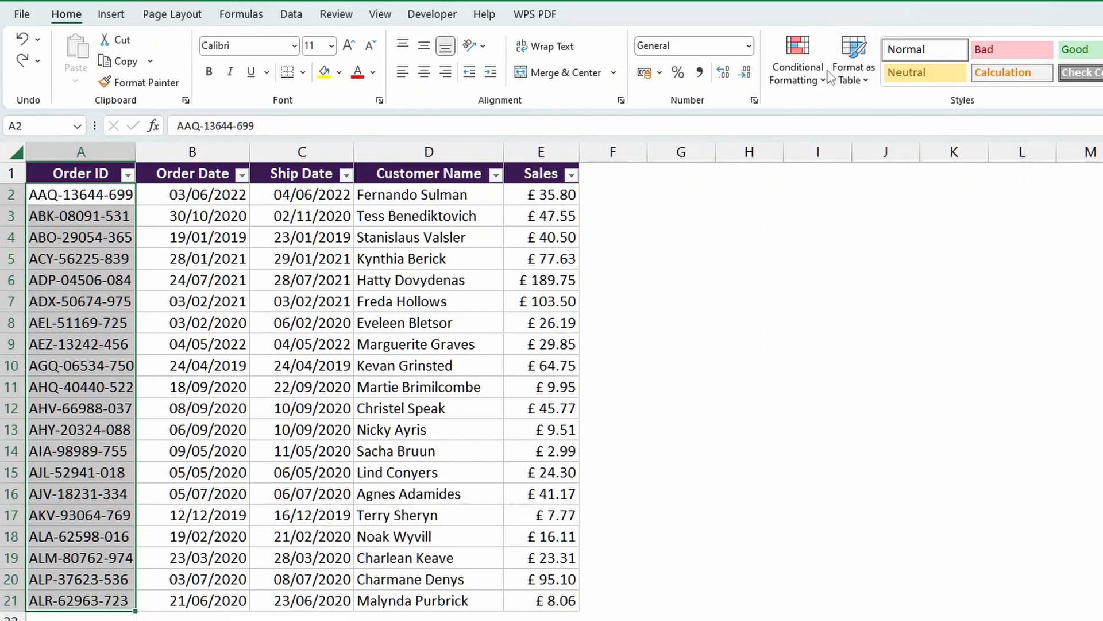
Step: Draft a new formula-based conditional formatting rule for the Order IDs with =B2=C2
{"action": "left_click", "coordinate": [798, 52]}
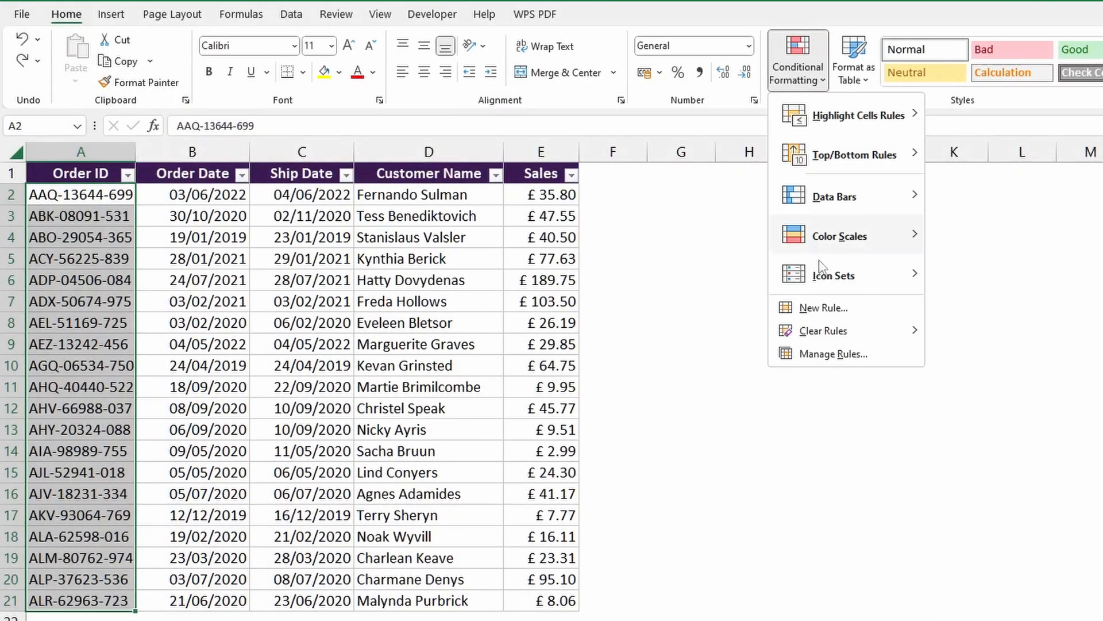
{"action": "left_click", "coordinate": [823, 308]}
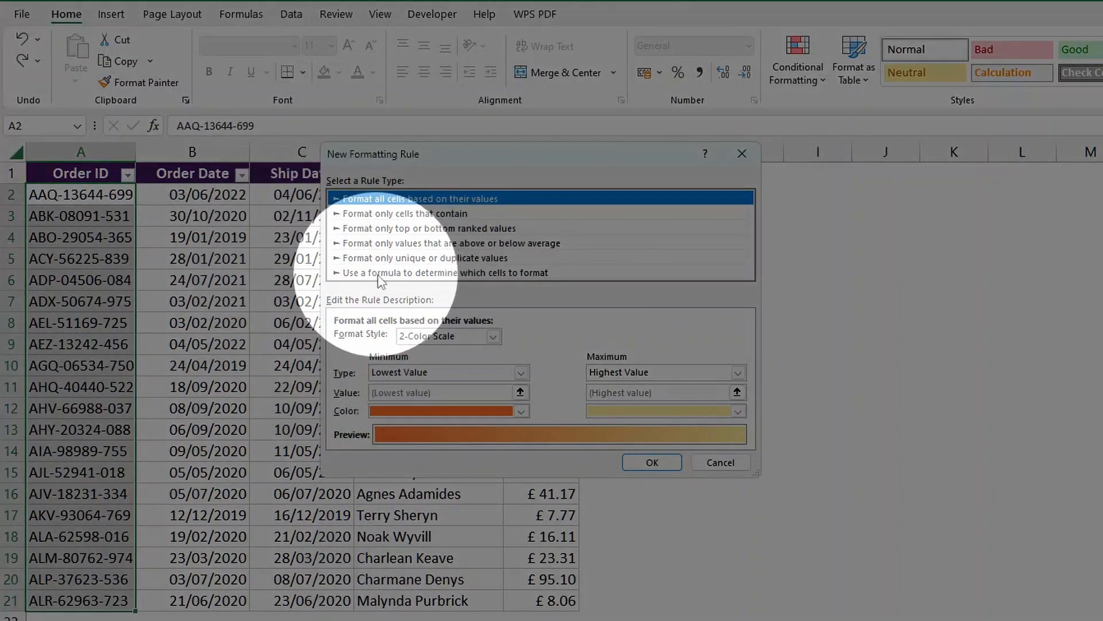
{"action": "mouse_move", "coordinate": [487, 280]}
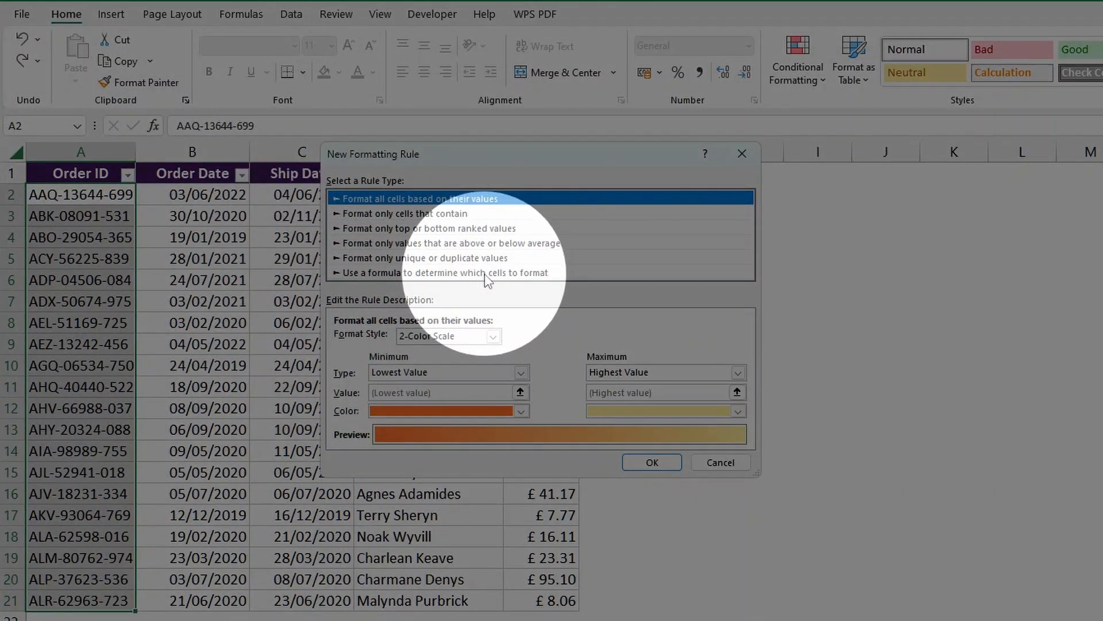
{"action": "left_click", "coordinate": [446, 272]}
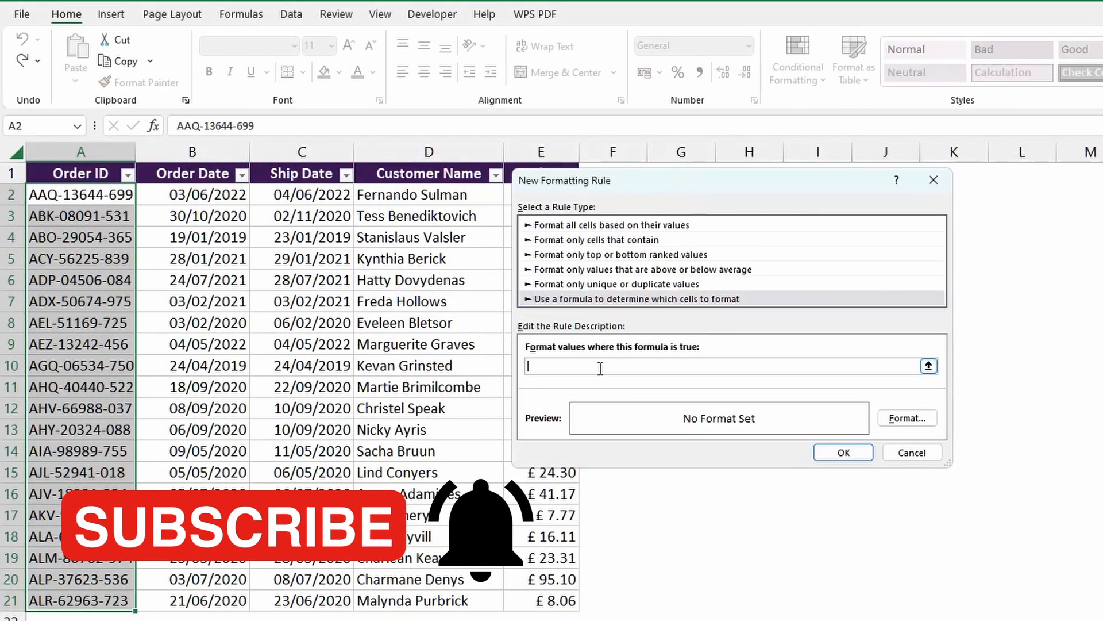
{"action": "type", "text": "="}
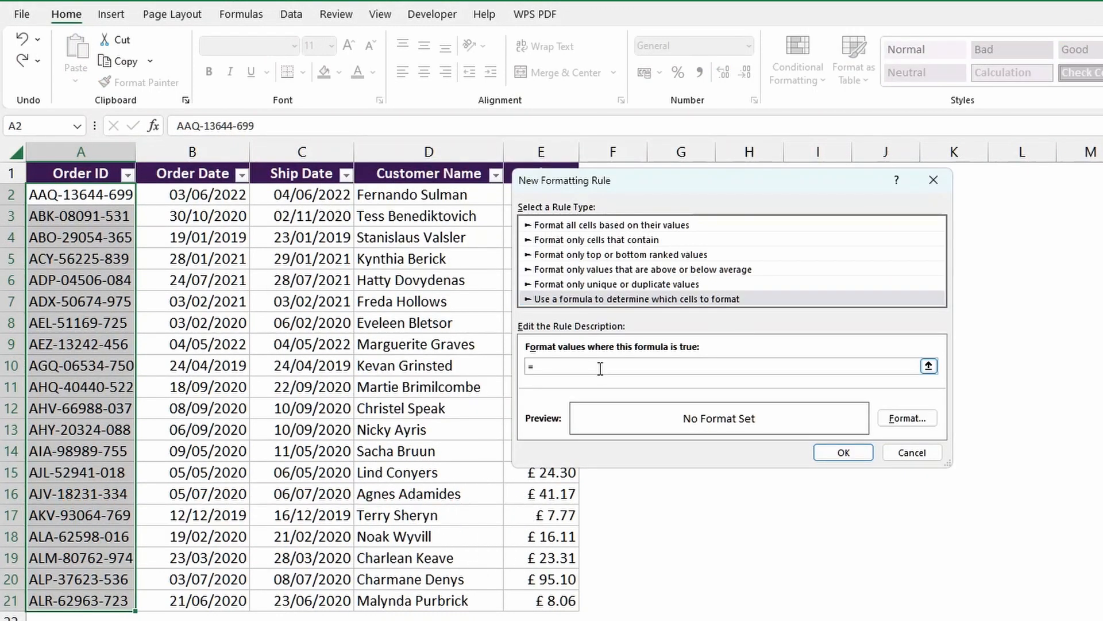
{"action": "type", "text": "B2=C2+$B$"}
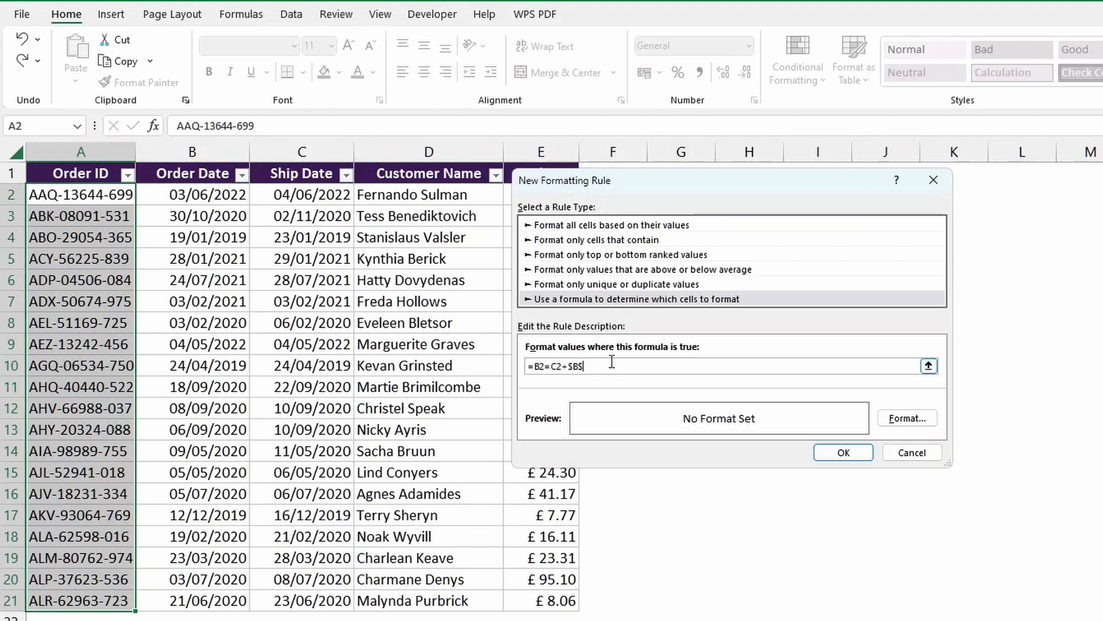
{"action": "key", "text": "Backspace"}
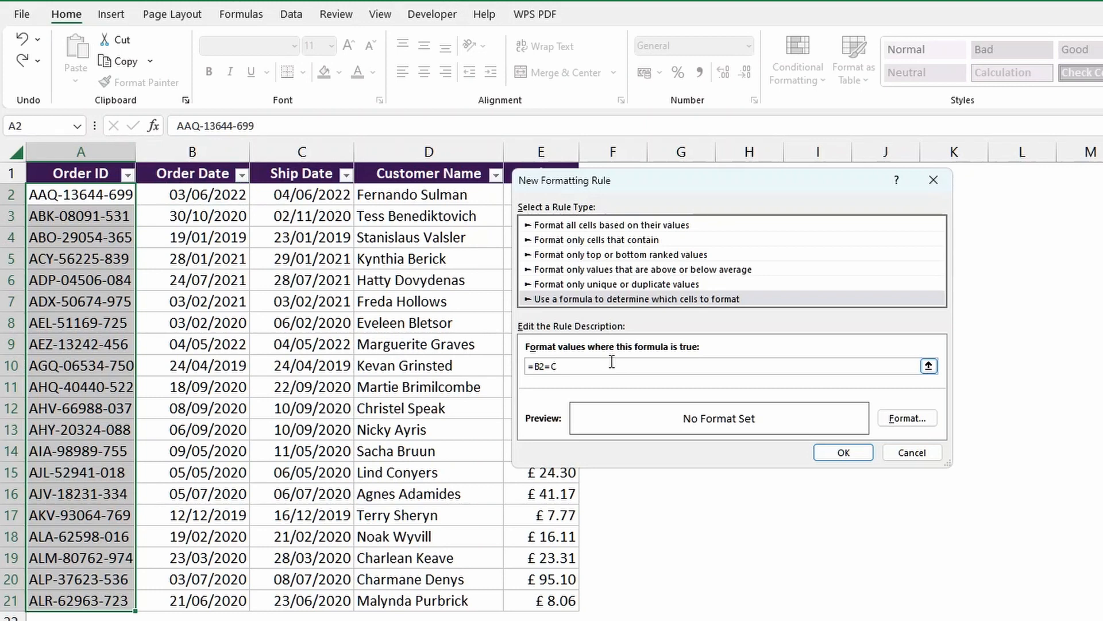
{"action": "type", "text": "2"}
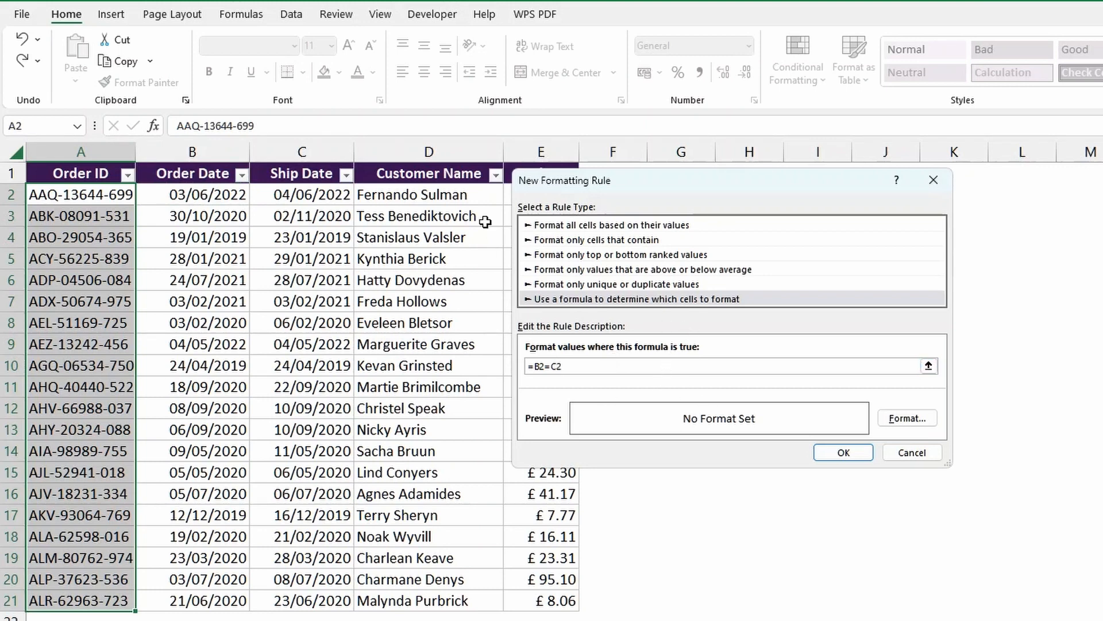
{"action": "mouse_move", "coordinate": [312, 194]}
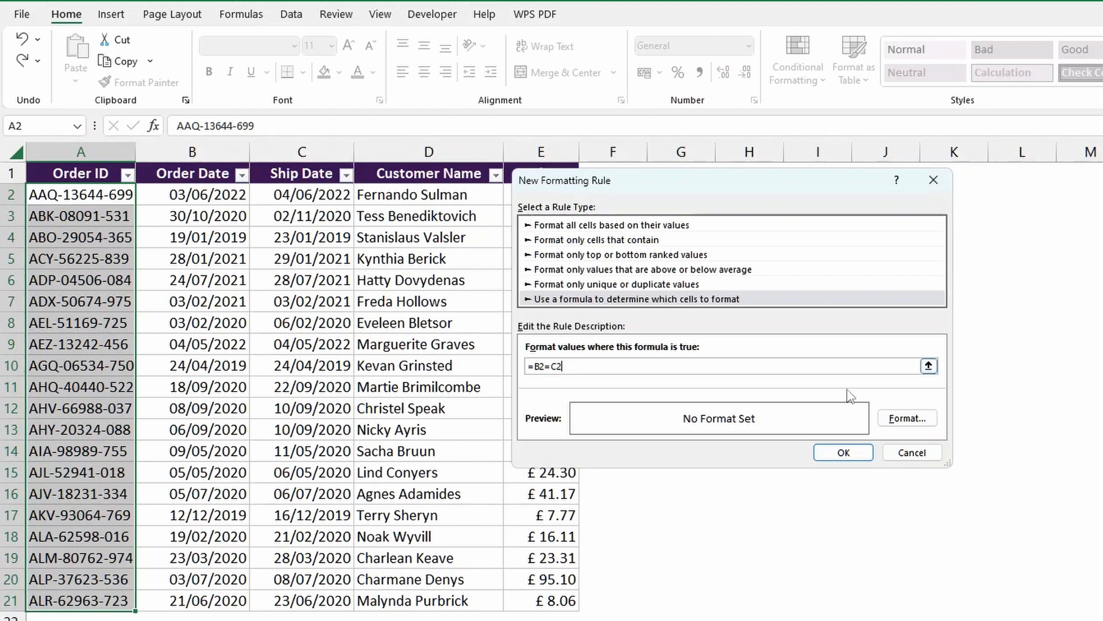
Step: Set the =B2=C2 rule to bold text on a black fill and apply it to the Order IDs
{"action": "left_click", "coordinate": [908, 419]}
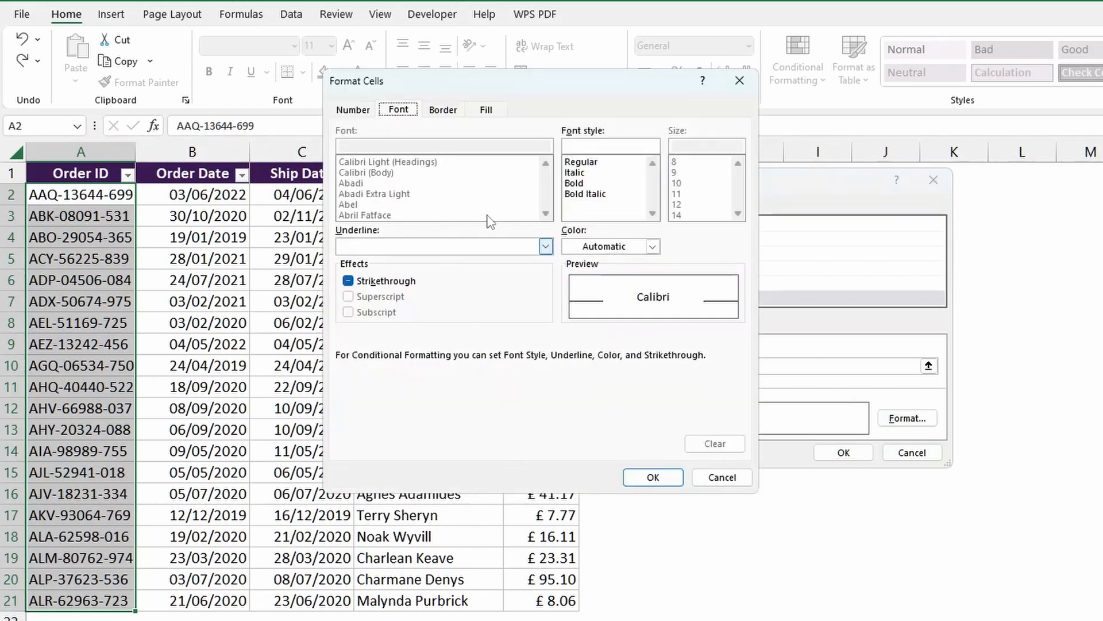
{"action": "left_click", "coordinate": [653, 246]}
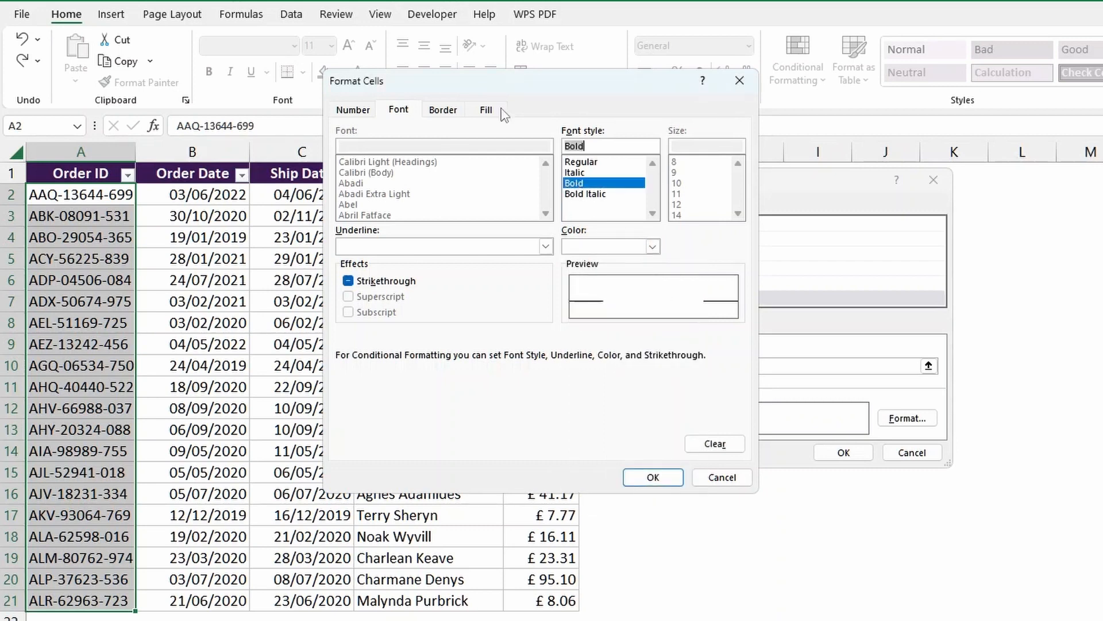
{"action": "left_click", "coordinate": [485, 109]}
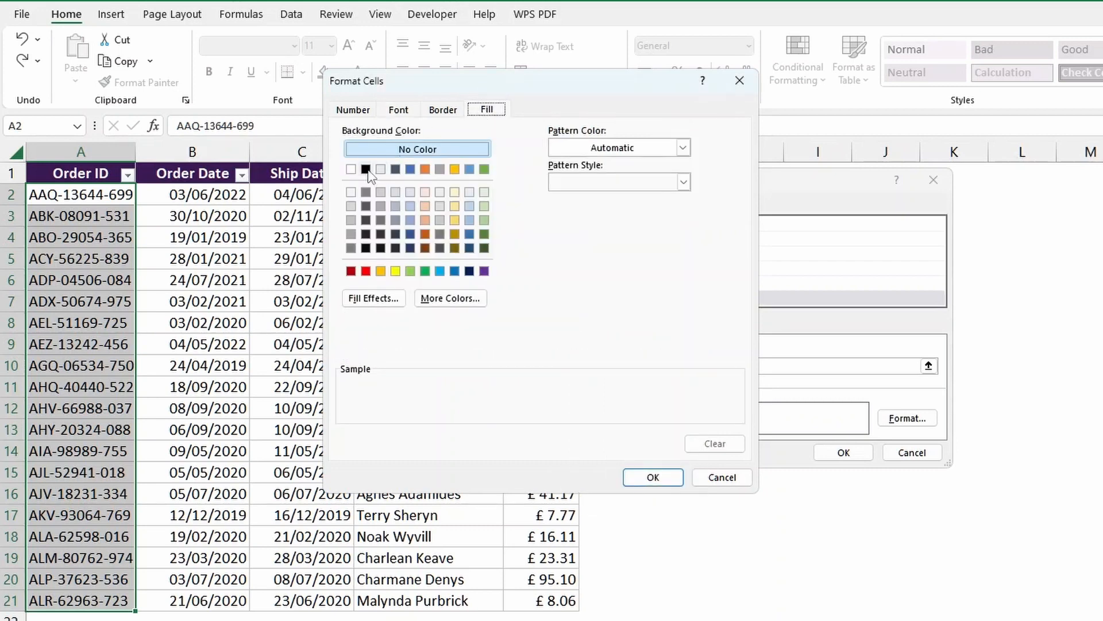
{"action": "left_click", "coordinate": [653, 477]}
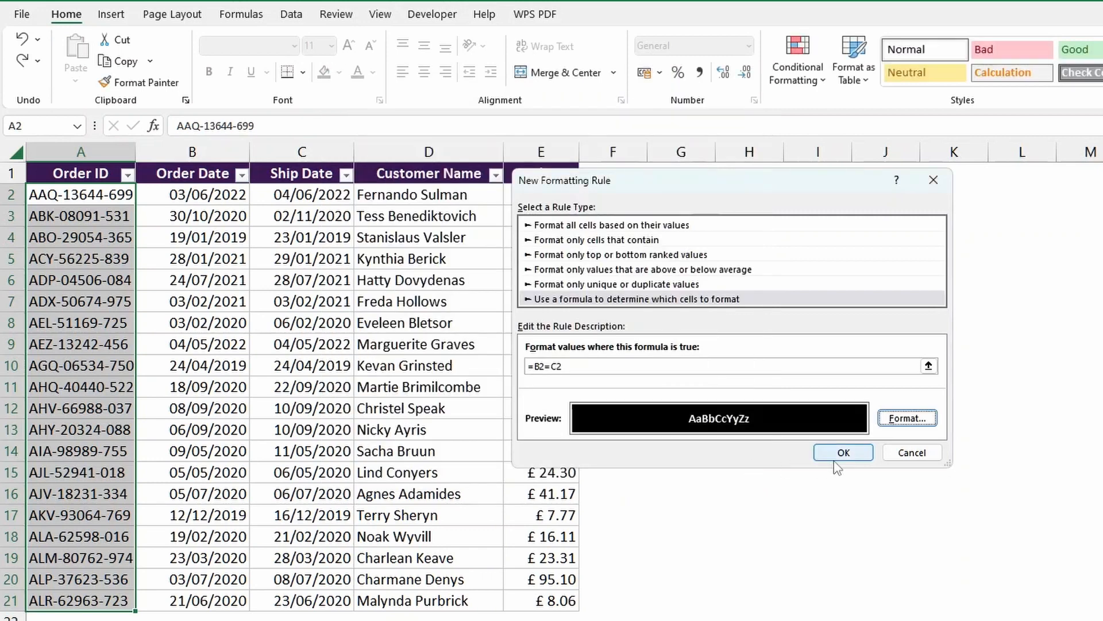
{"action": "left_click", "coordinate": [843, 453]}
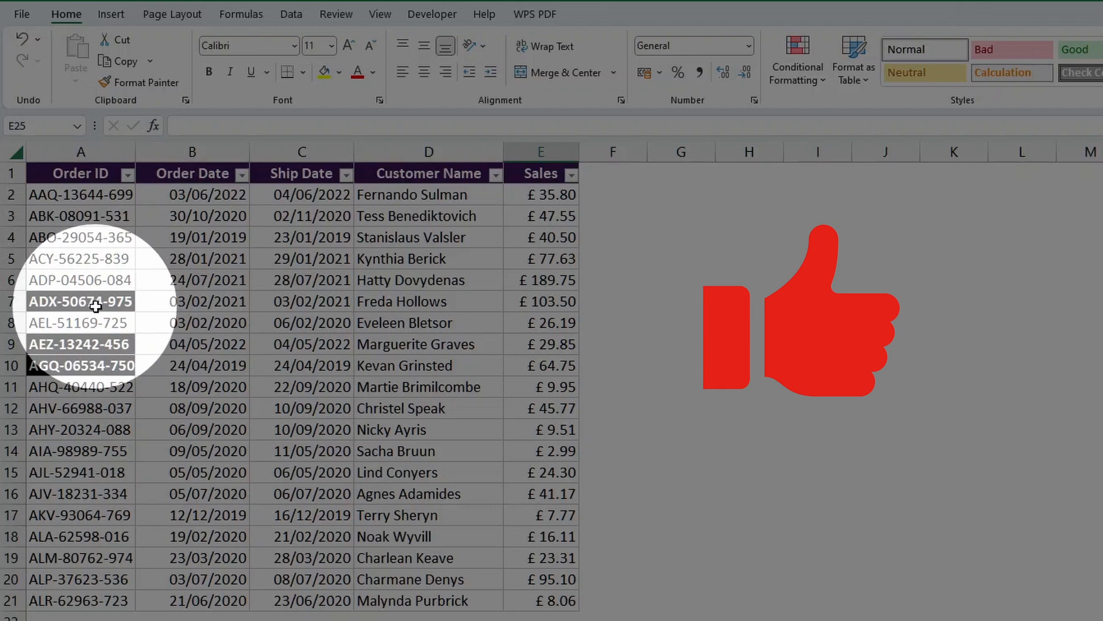
{"action": "mouse_move", "coordinate": [202, 308]}
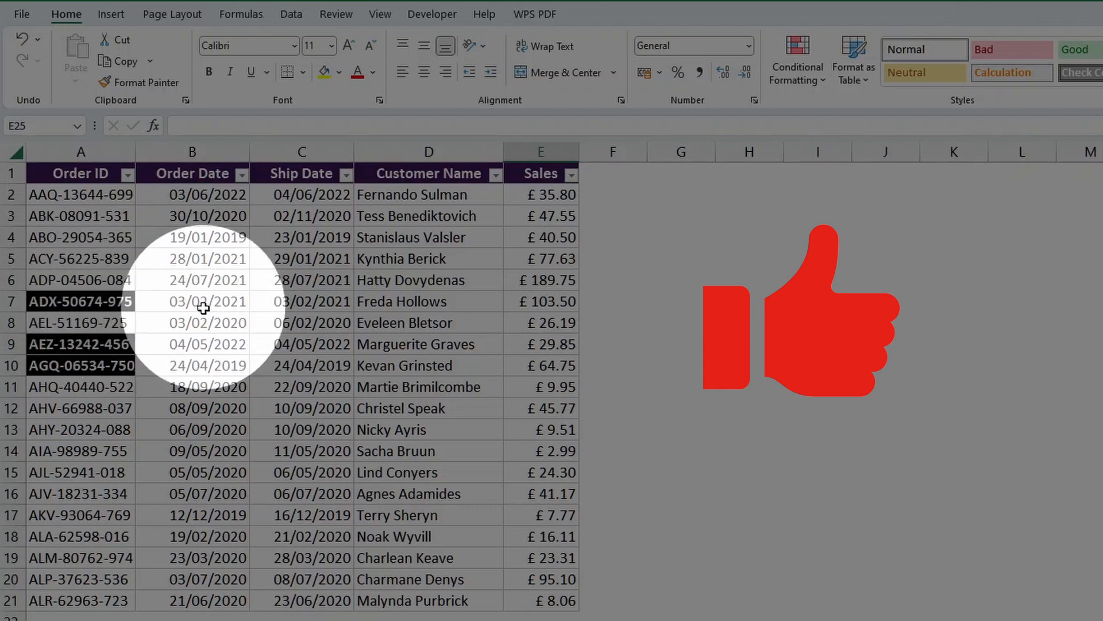